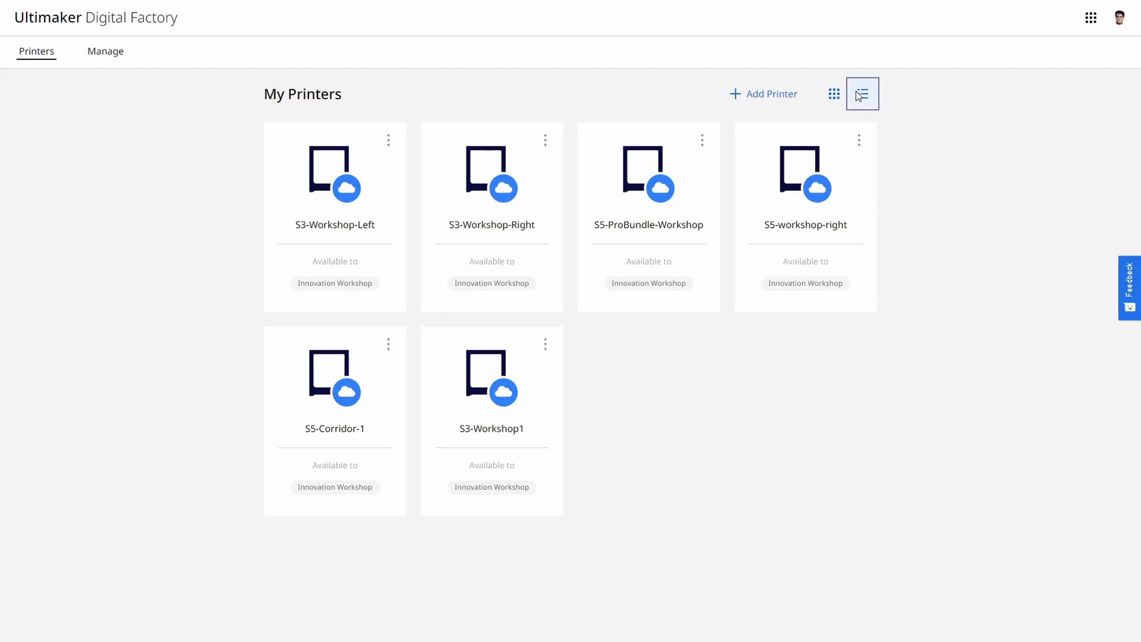
Step: Switch the printers to list view and briefly check S3-Workshop1's live camera feed
{"action": "left_click", "coordinate": [862, 93]}
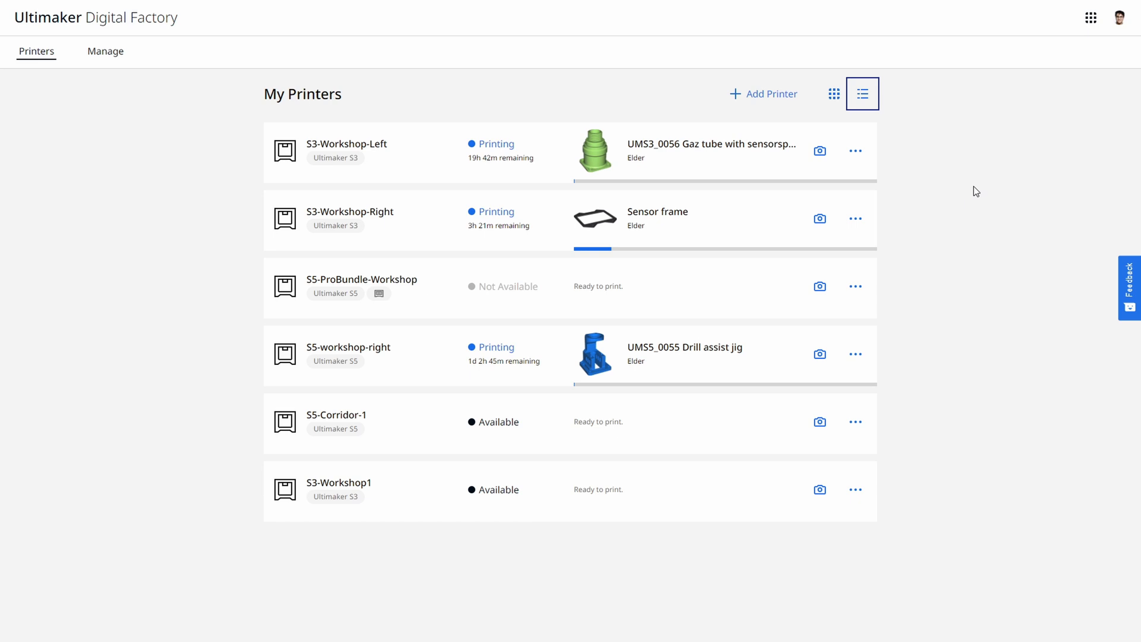
{"action": "mouse_move", "coordinate": [972, 204]}
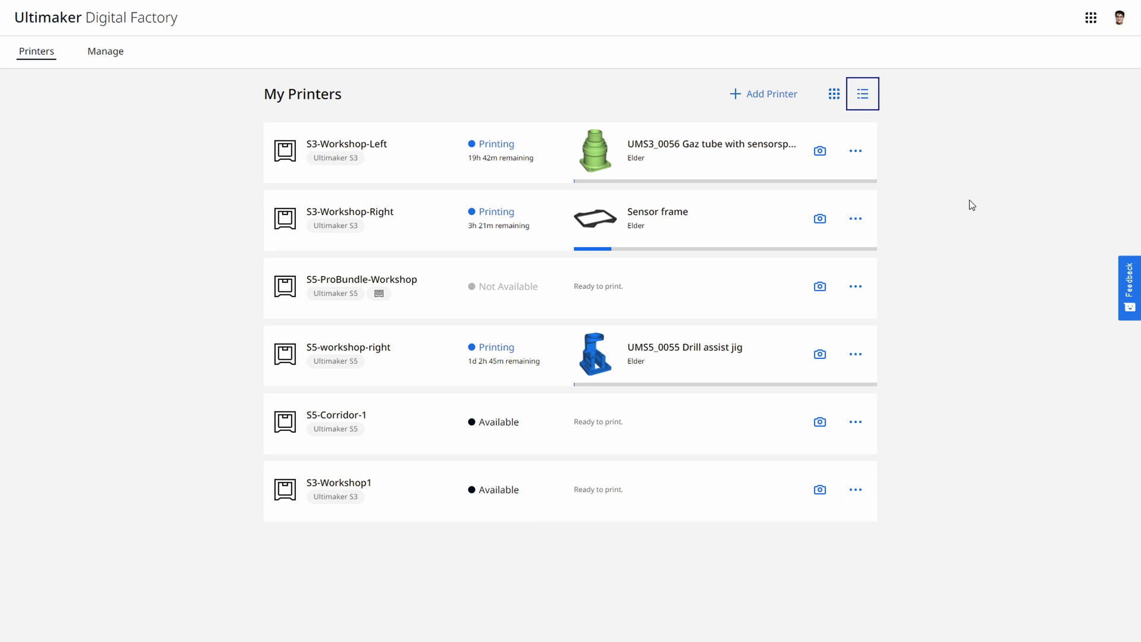
{"action": "left_click", "coordinate": [819, 489]}
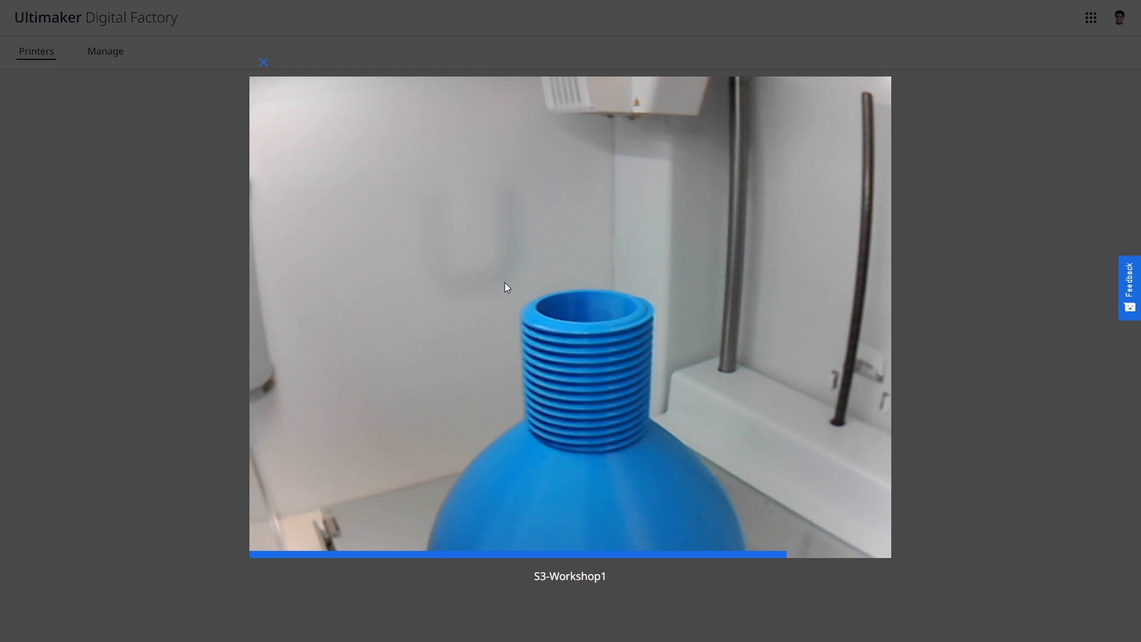
{"action": "left_click", "coordinate": [263, 62]}
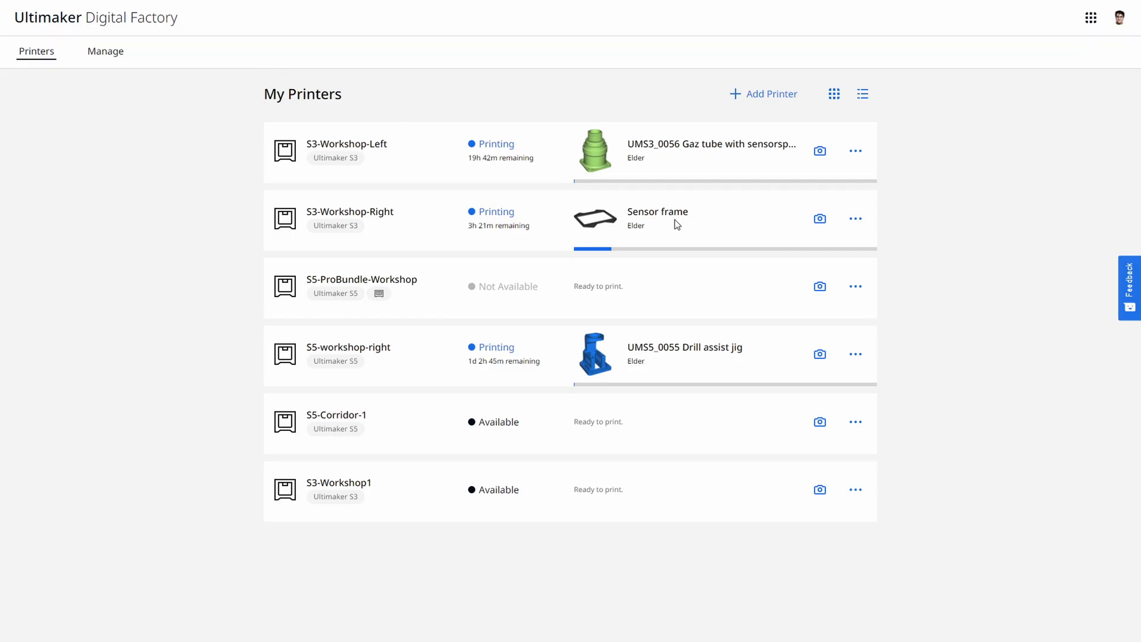
Step: Open Manage from S3-Workshop-Right's options menu to see its print queue
{"action": "left_click", "coordinate": [856, 218]}
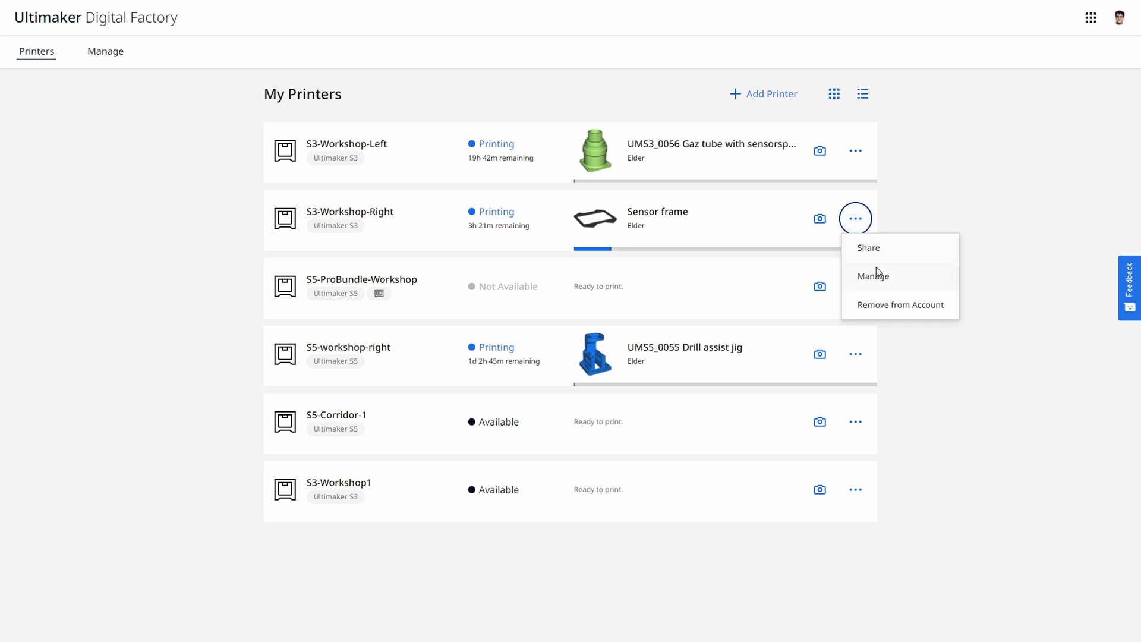
{"action": "left_click", "coordinate": [872, 276]}
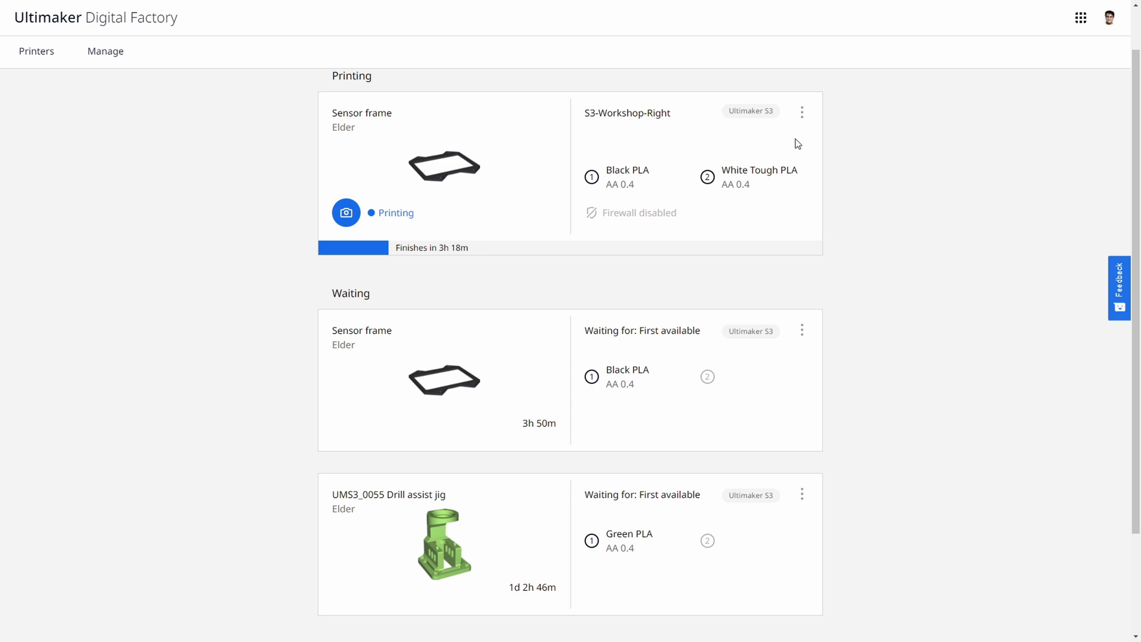
Step: Generate and download S3-Workshop-Right's Previous month (February 2021) job report as CSV
{"action": "left_click", "coordinate": [802, 112]}
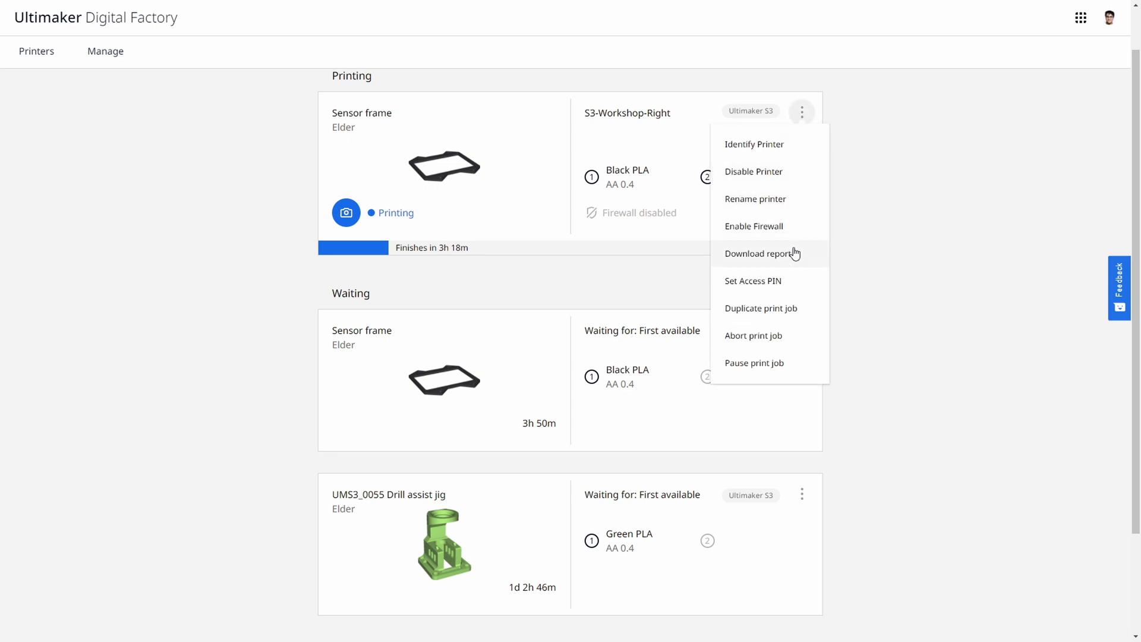
{"action": "left_click", "coordinate": [760, 253]}
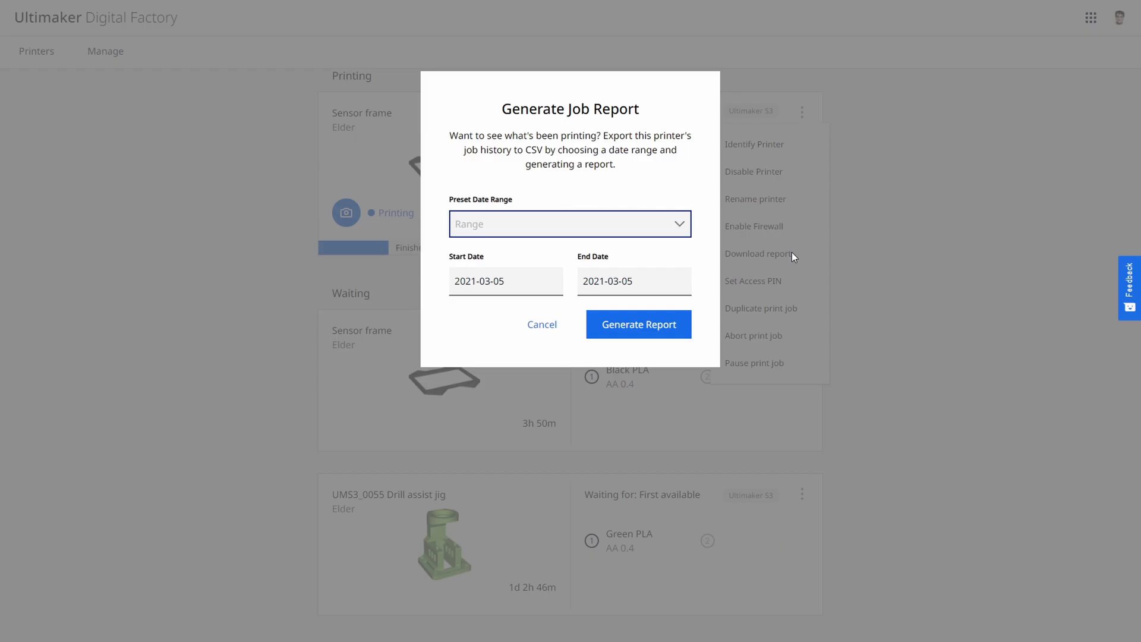
{"action": "left_click", "coordinate": [570, 224]}
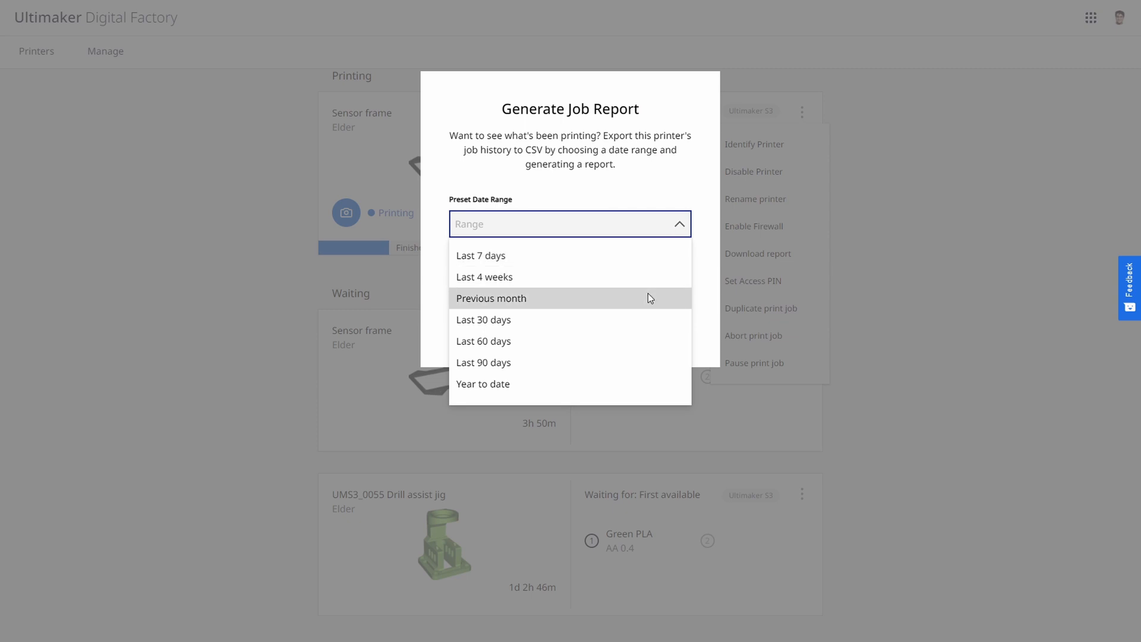
{"action": "left_click", "coordinate": [492, 298]}
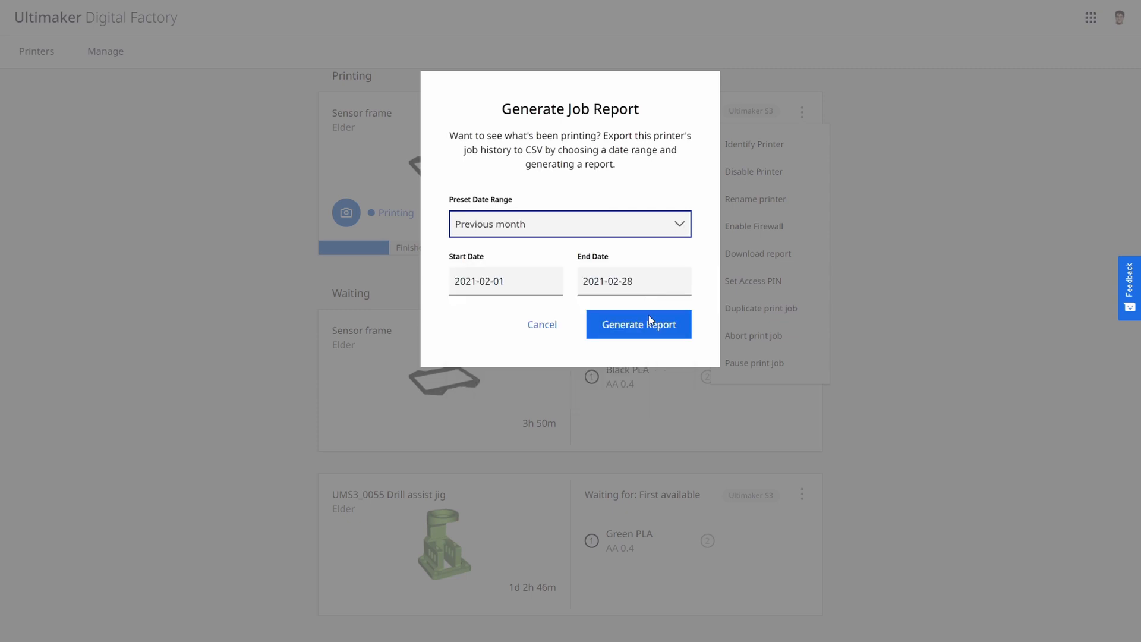
{"action": "left_click", "coordinate": [638, 324]}
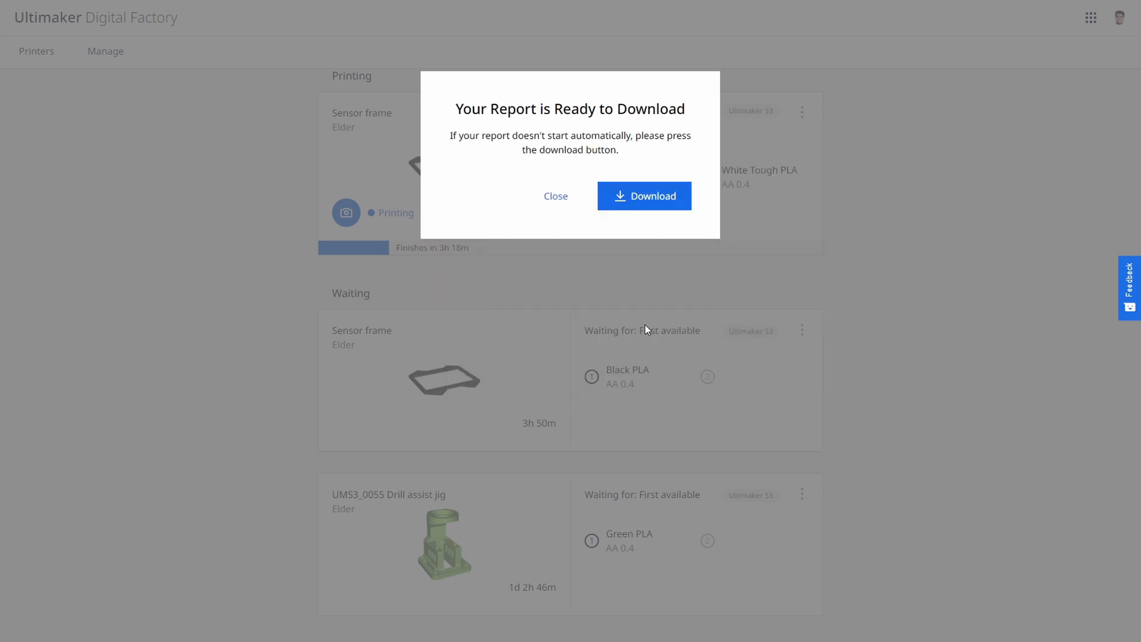
{"action": "left_click", "coordinate": [644, 196]}
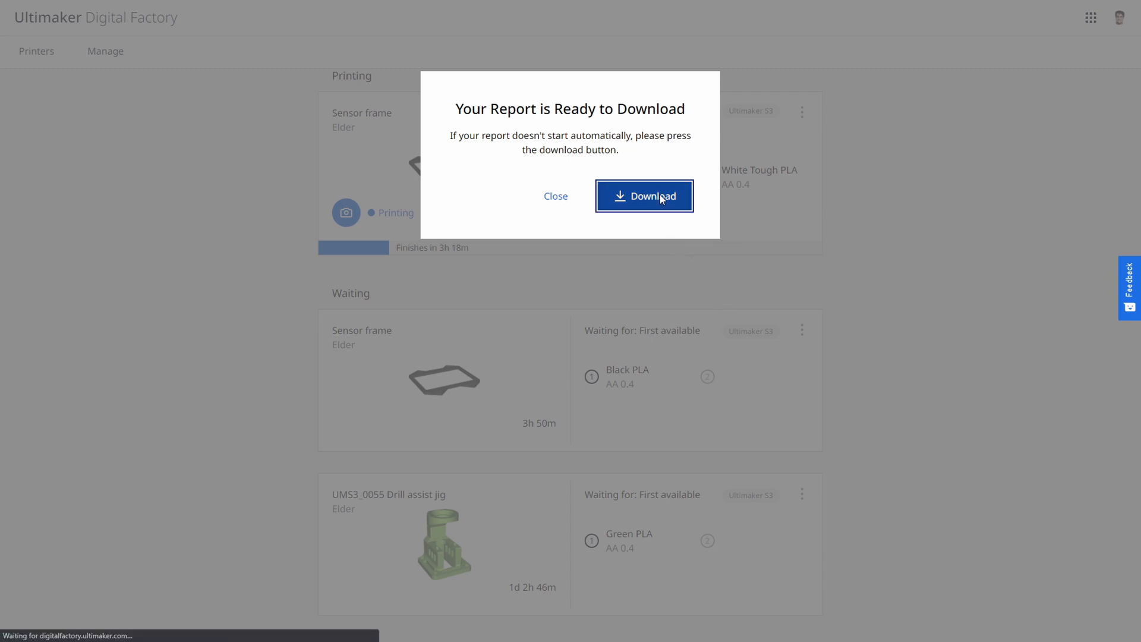
{"action": "left_click", "coordinate": [644, 195]}
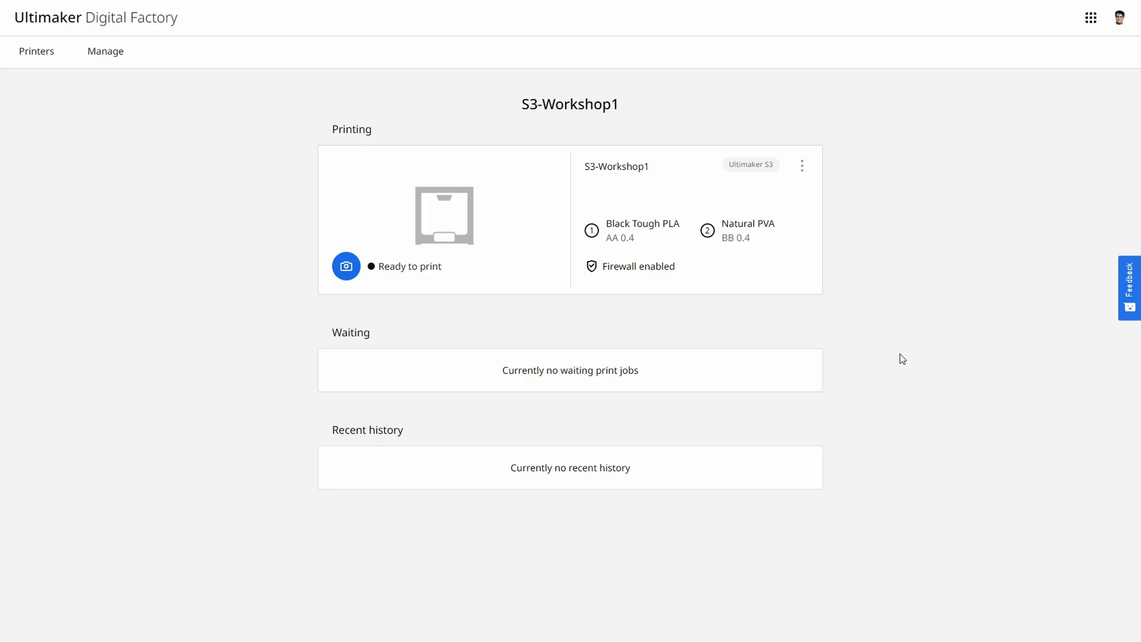
{"action": "left_click", "coordinate": [802, 165]}
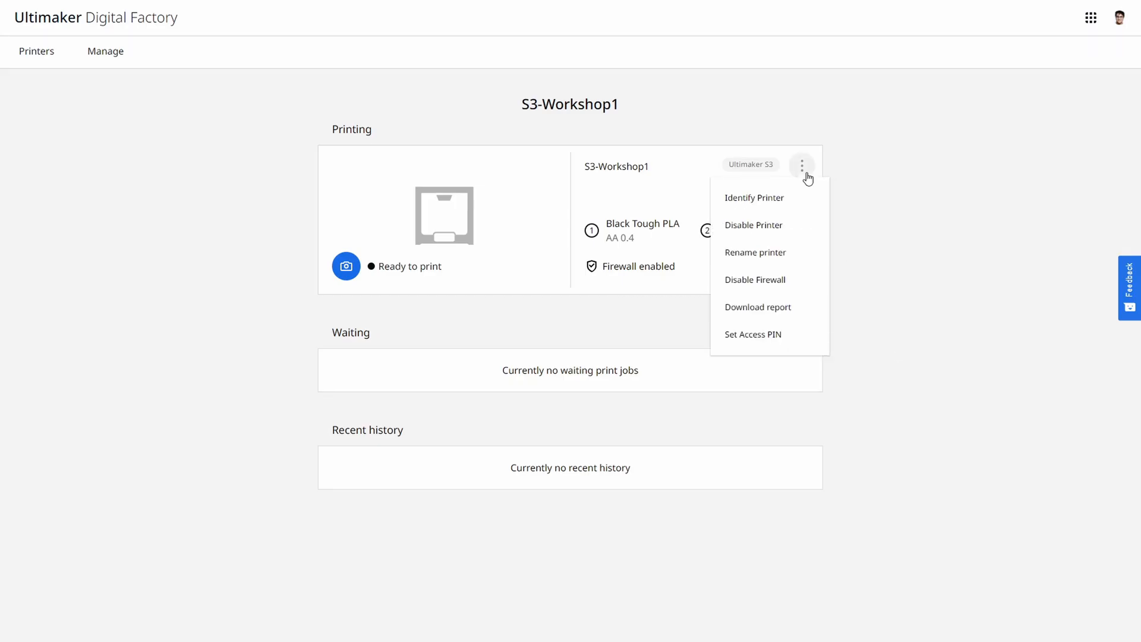
{"action": "left_click", "coordinate": [752, 334]}
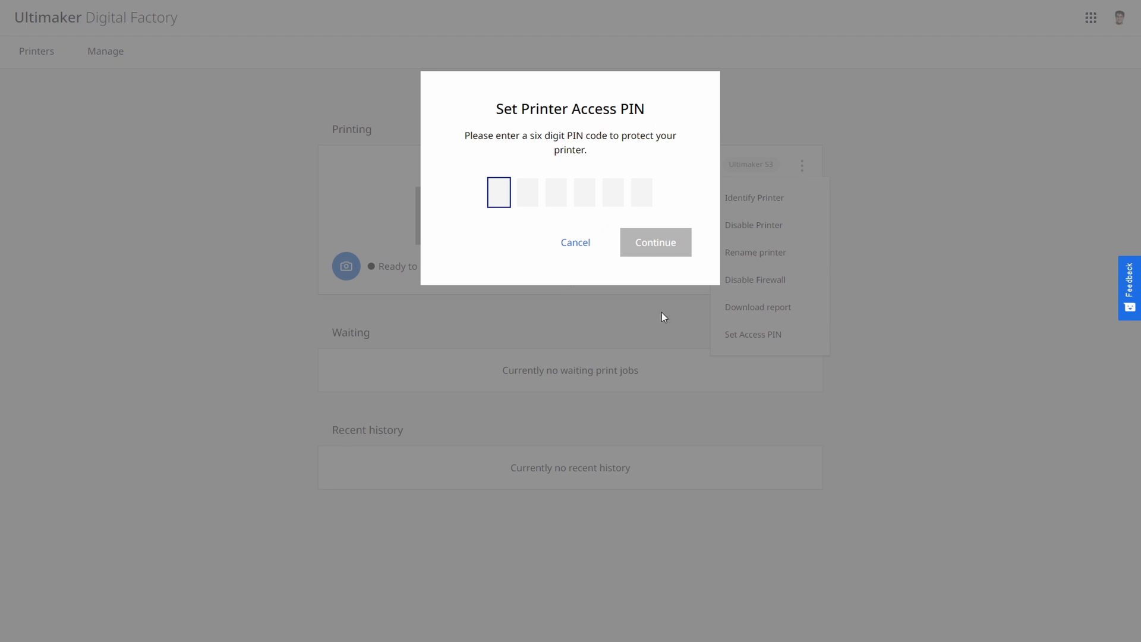
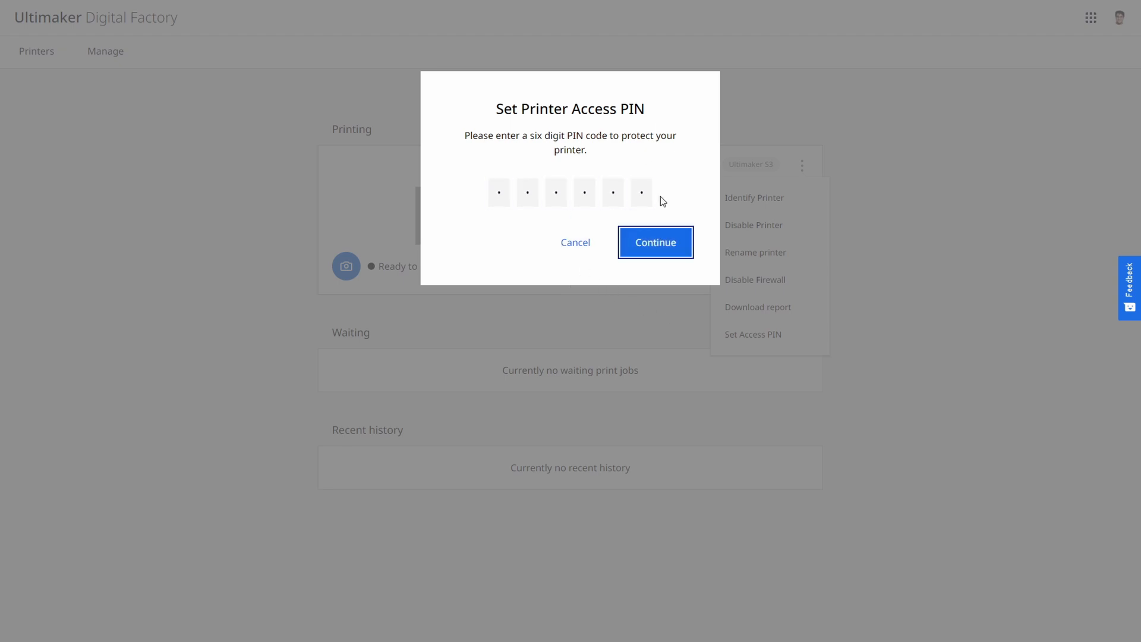
{"action": "left_click", "coordinate": [654, 242]}
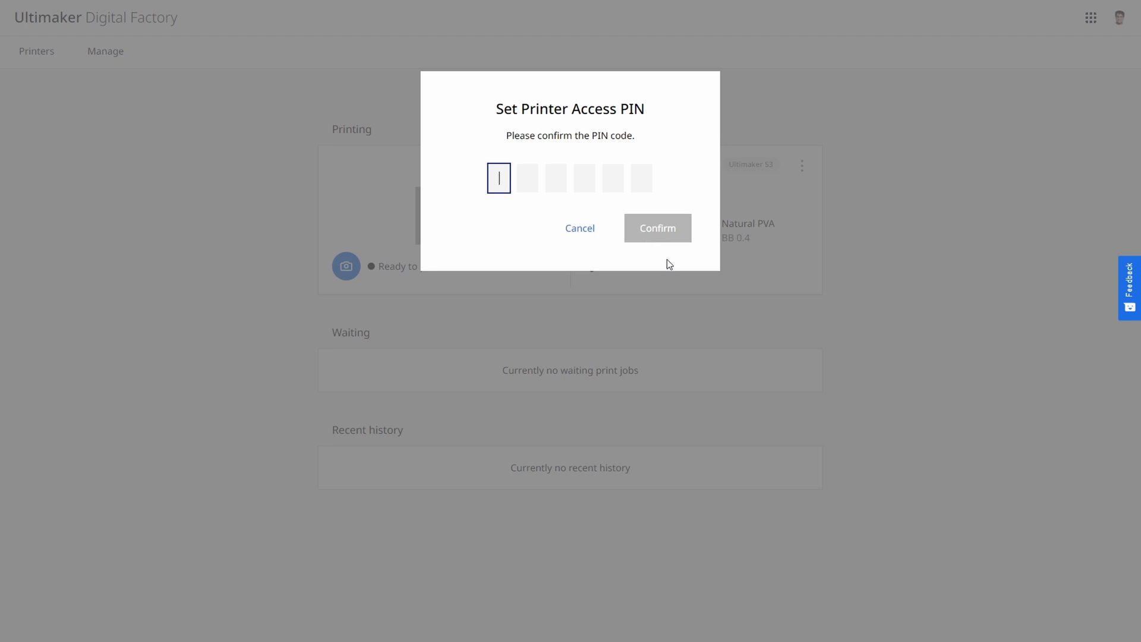
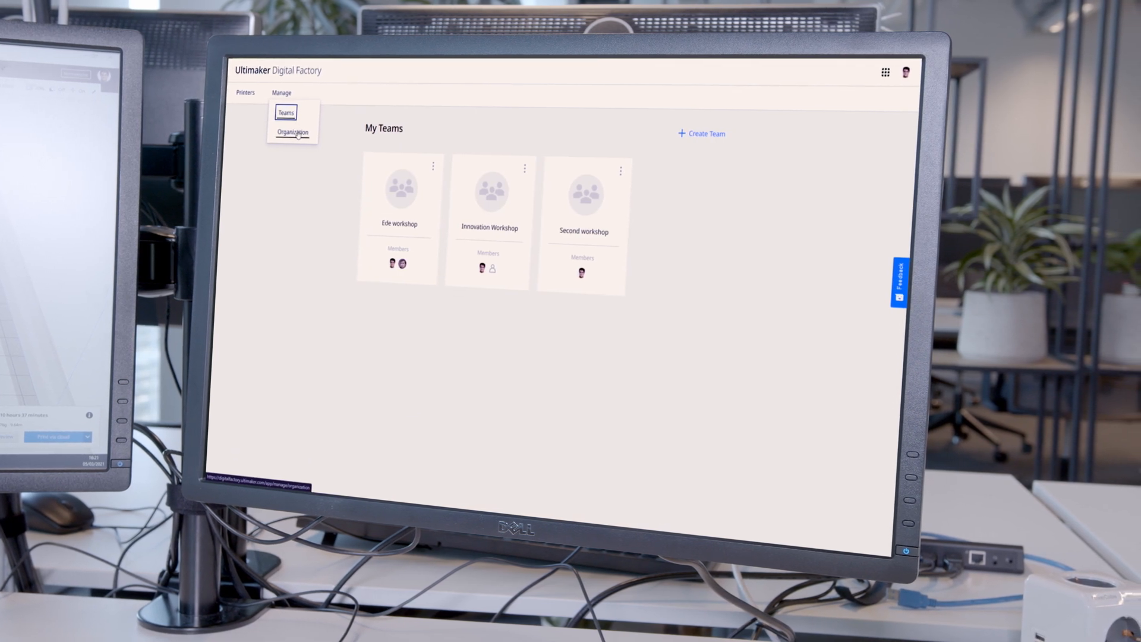
Step: Open the Ultimaker Marketing organization page listing its four members and roles
{"action": "left_click", "coordinate": [293, 132]}
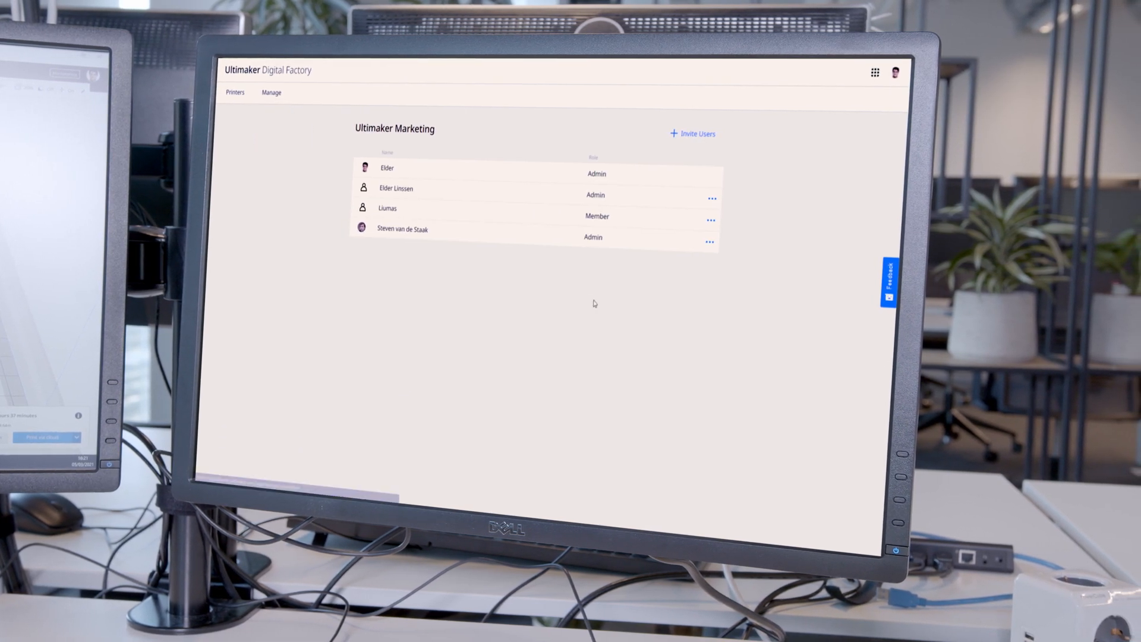